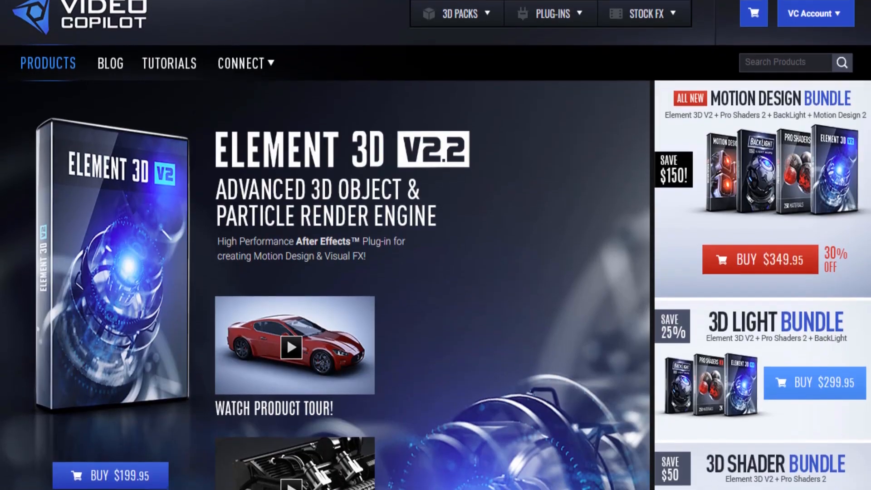
Add a new comp-sized blue solid layer above the text layer.
scroll(down, 3)
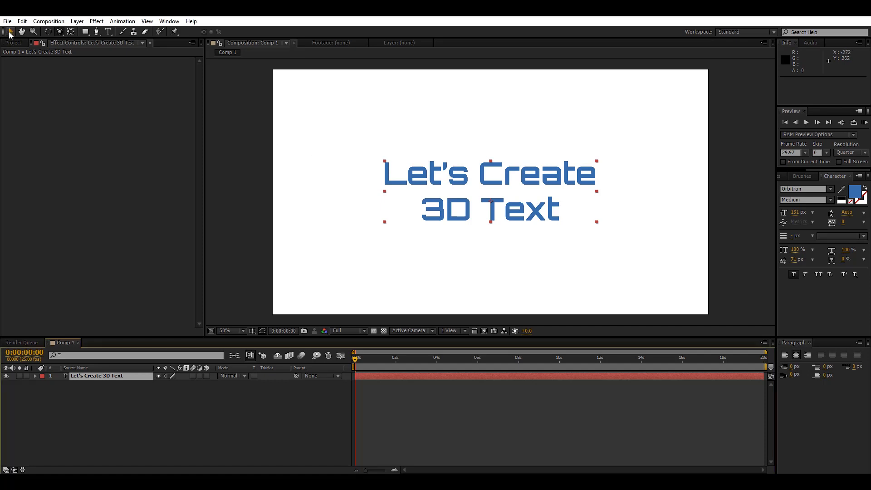
mouse_move(441, 183)
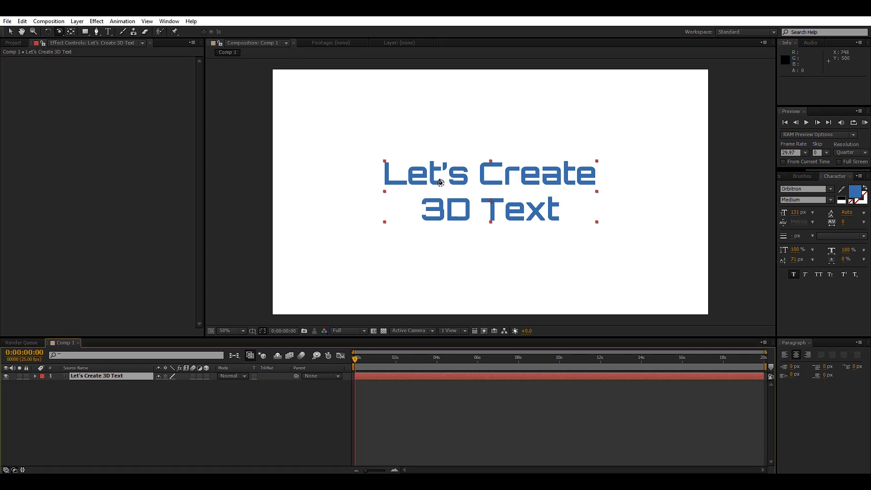
mouse_move(174, 367)
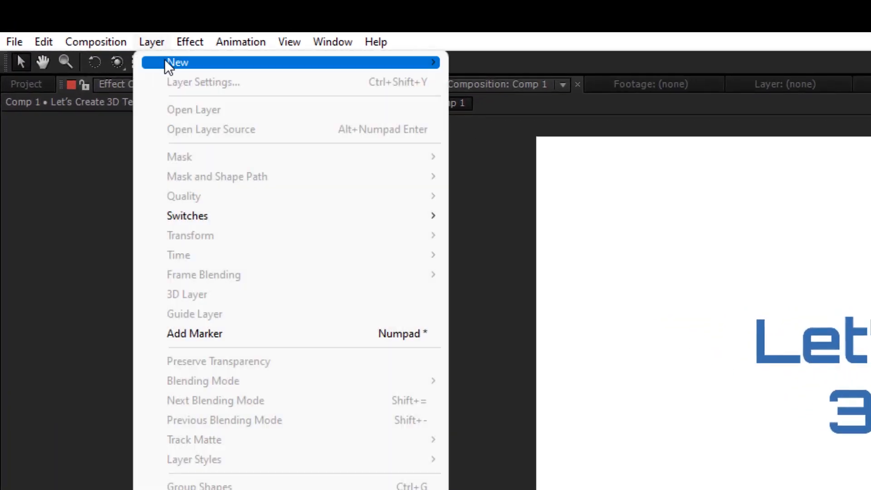
mouse_move(178, 62)
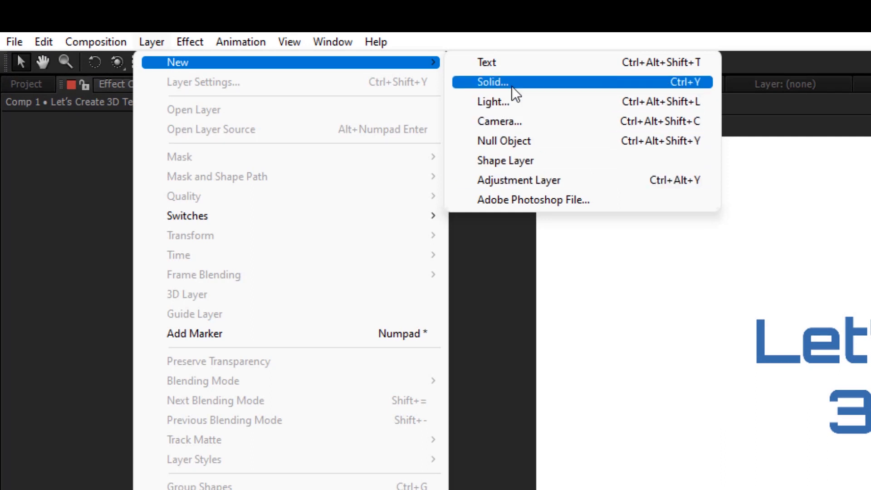
click(490, 83)
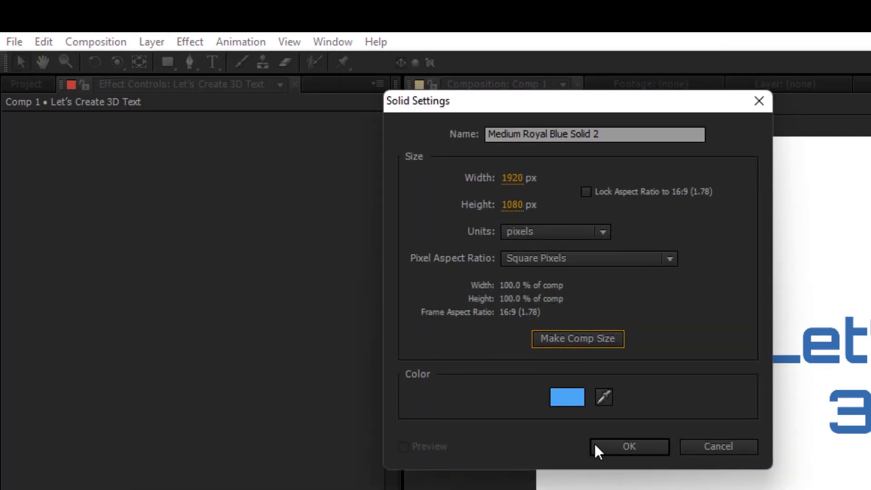
click(628, 447)
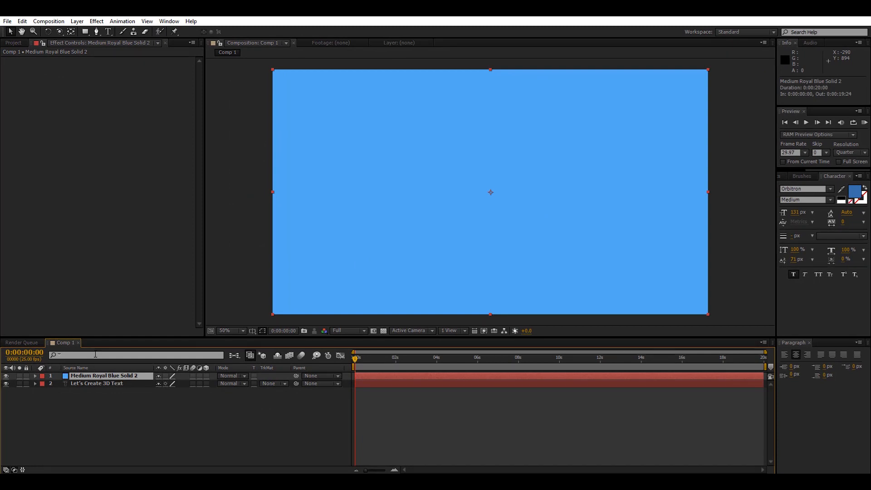
Apply the Shatter effect to the solid and set its View to Rendered.
click(96, 21)
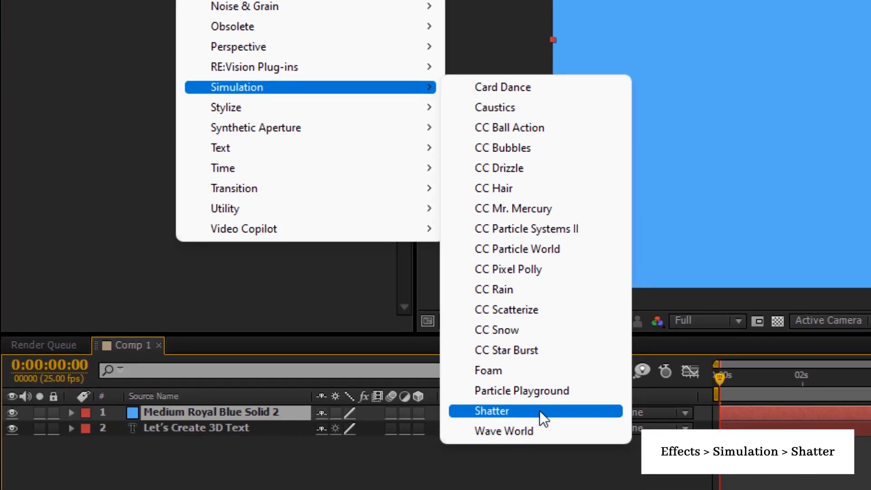
click(491, 410)
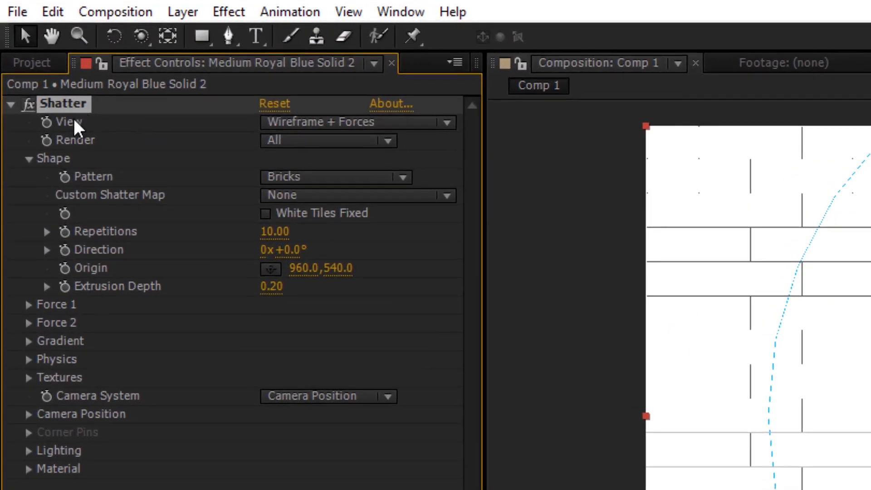
click(356, 122)
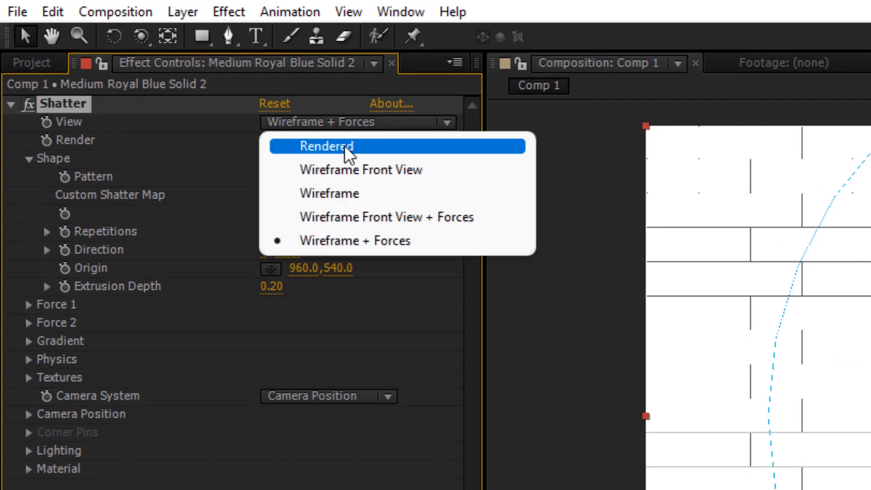
click(326, 146)
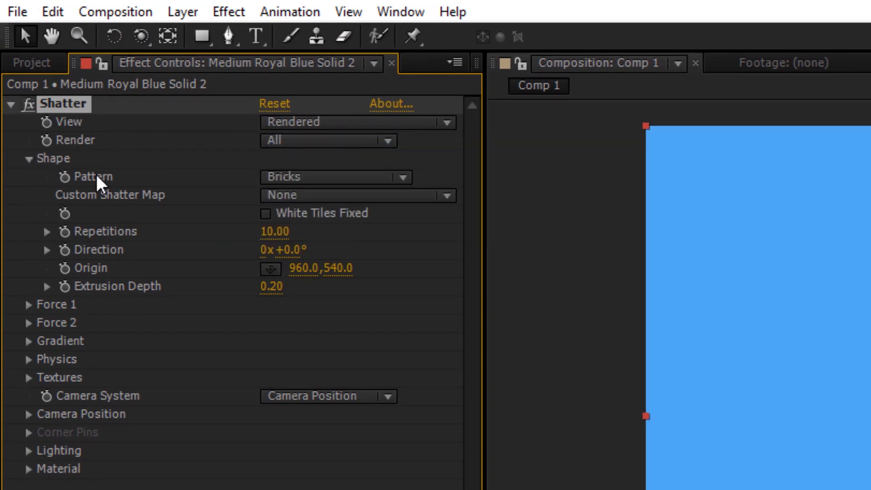
Set the Shatter pattern to Custom with the text layer as the custom shatter map.
click(333, 177)
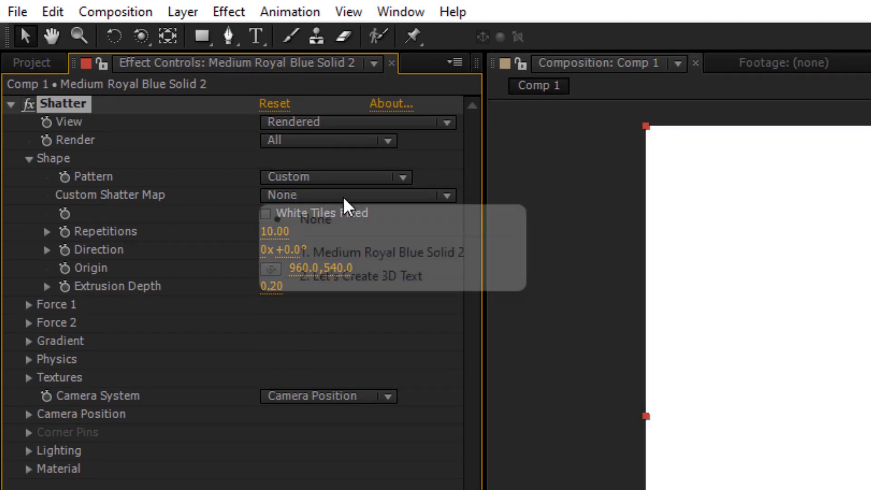
click(360, 276)
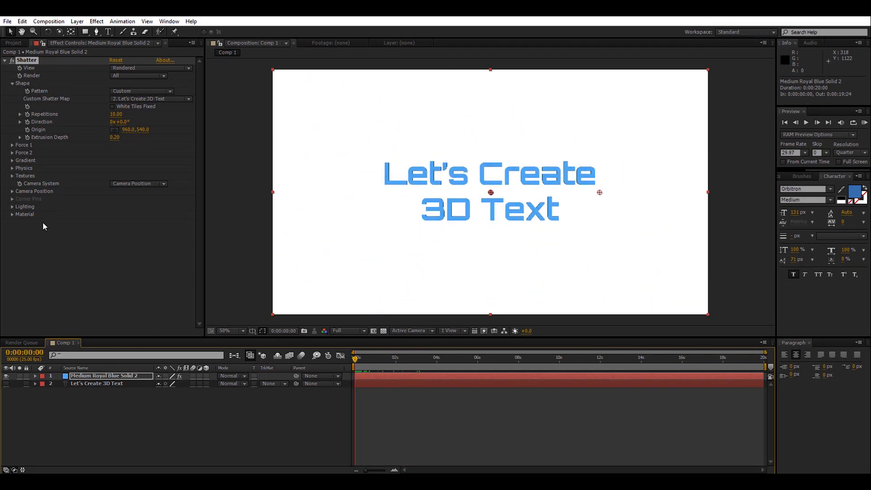
Set Shatter Extrusion Depth to 1.18, Force 1 Strength to 0 and Physics Gravity to 0.
click(12, 145)
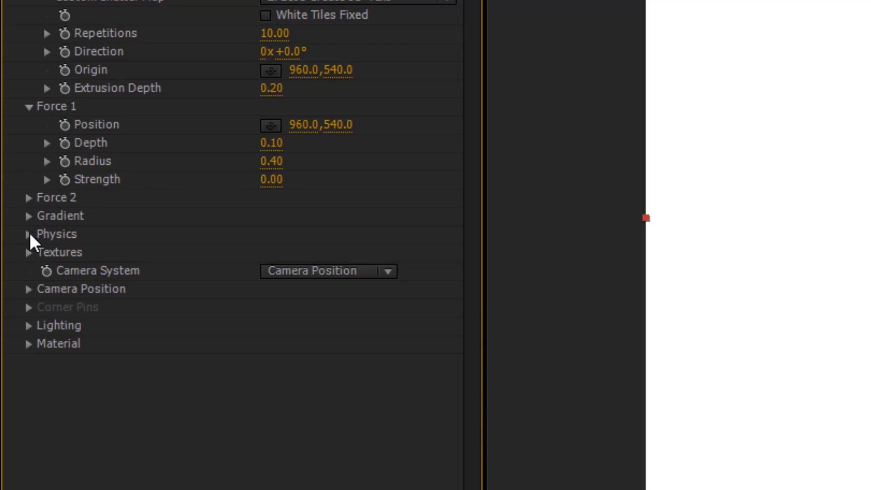
click(26, 234)
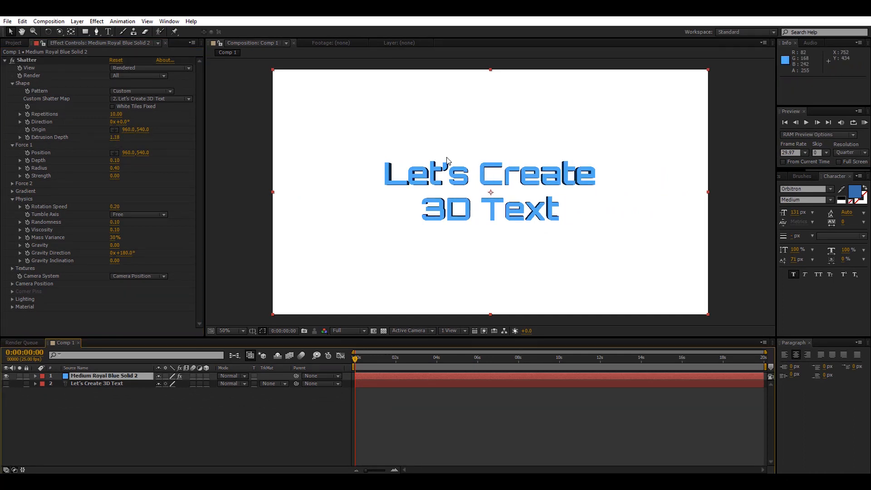
mouse_move(138, 352)
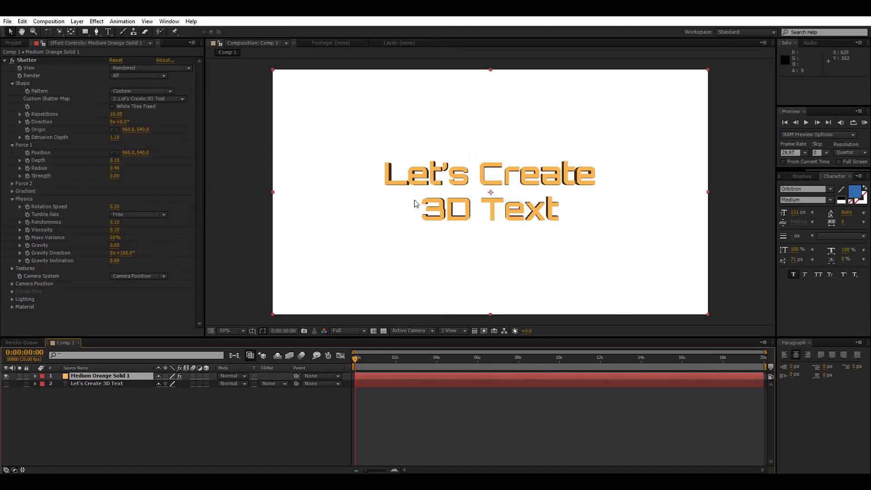
mouse_move(433, 224)
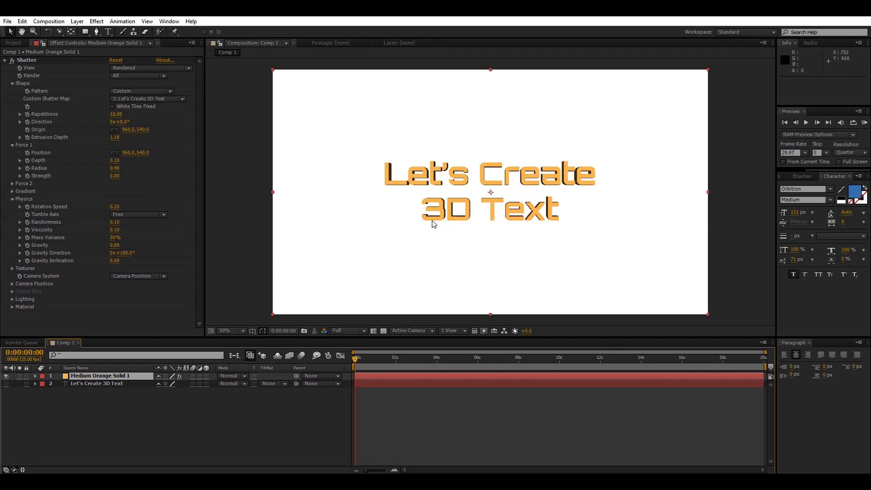
mouse_move(482, 181)
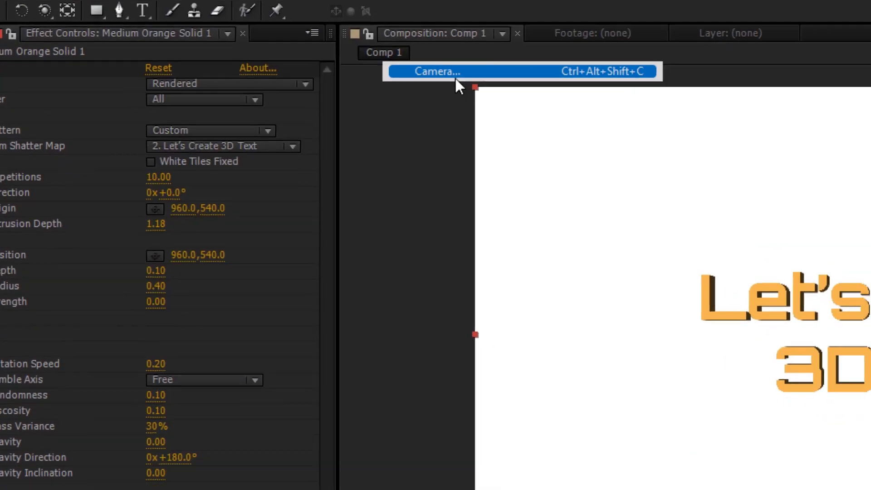
Add a camera, set Shatter to Comp Camera, and orbit it to reveal the extruded sides.
click(438, 71)
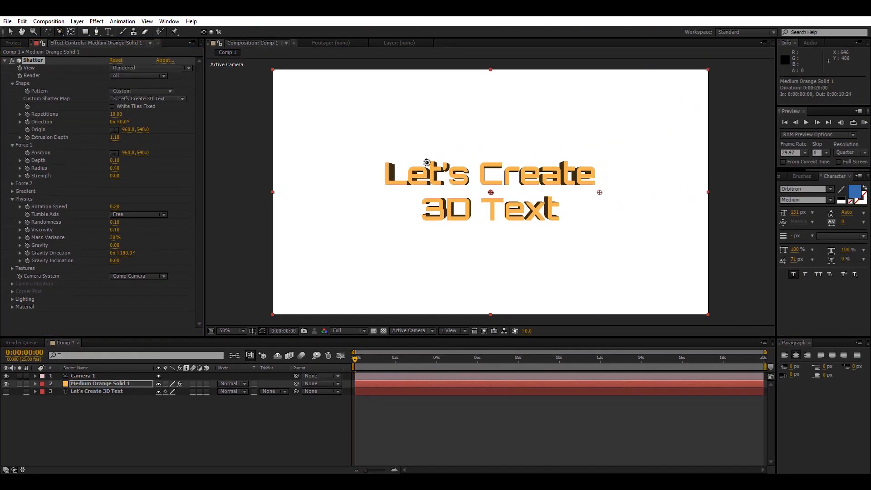
drag(489, 178, 441, 188)
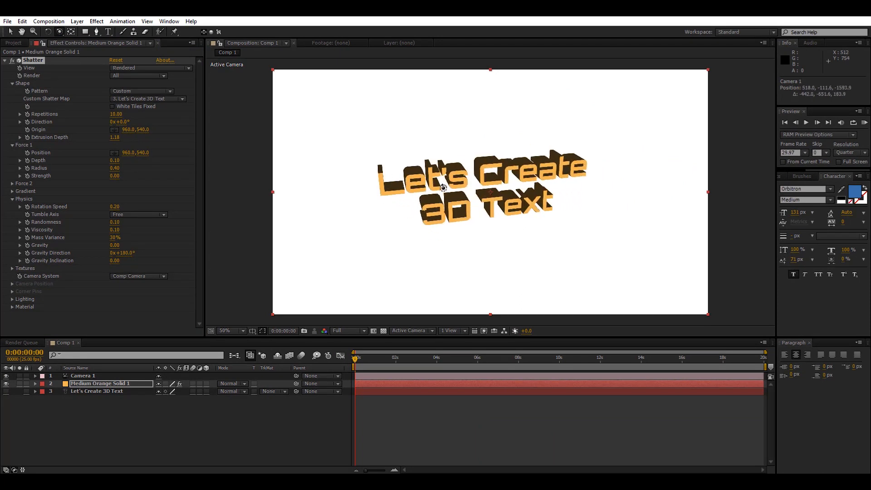